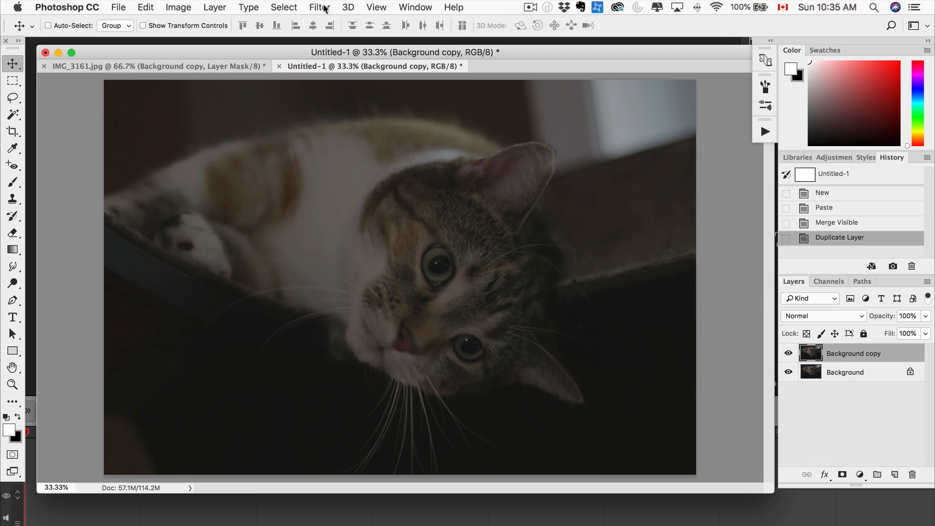
# - Apply an Unsharp Mask of about 278% amount and 4.1 px radius to the duplicated cat layer
pyautogui.click(316, 8)
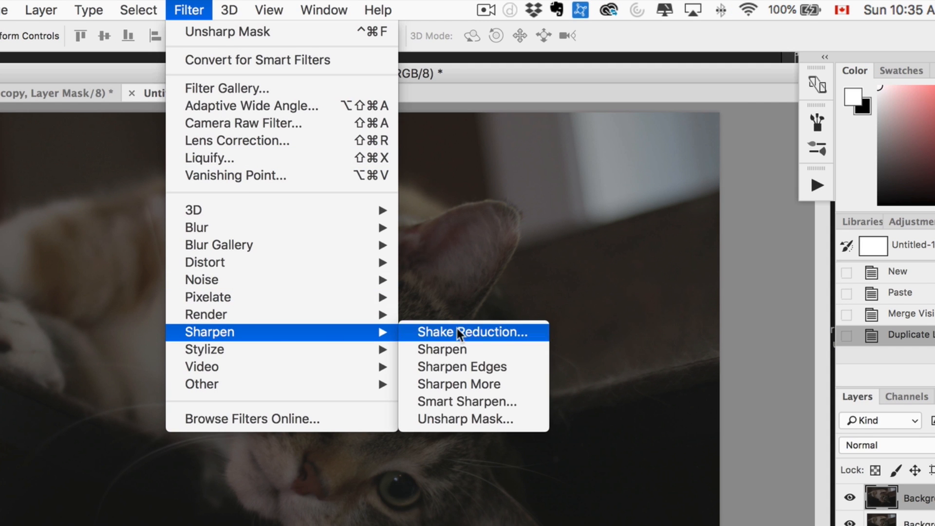
pyautogui.click(463, 421)
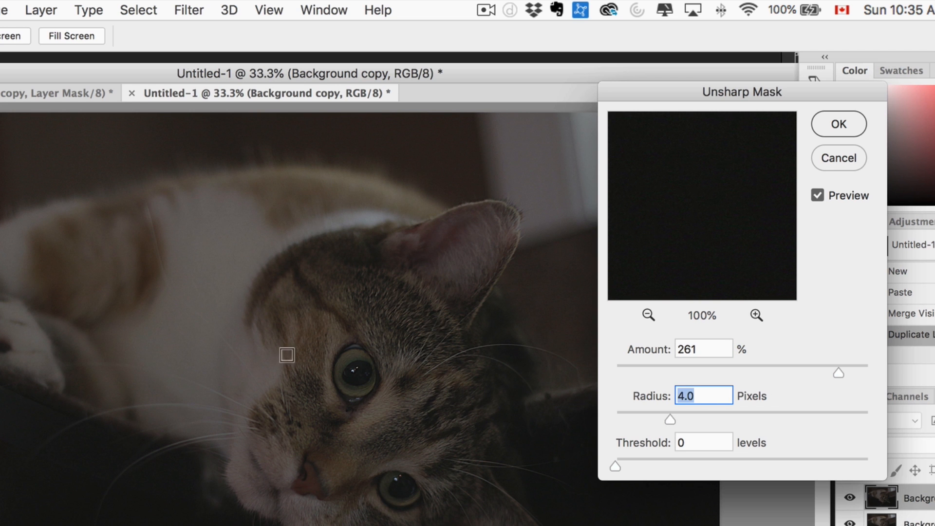
pyautogui.moveTo(838, 374); pyautogui.dragTo(841, 374)
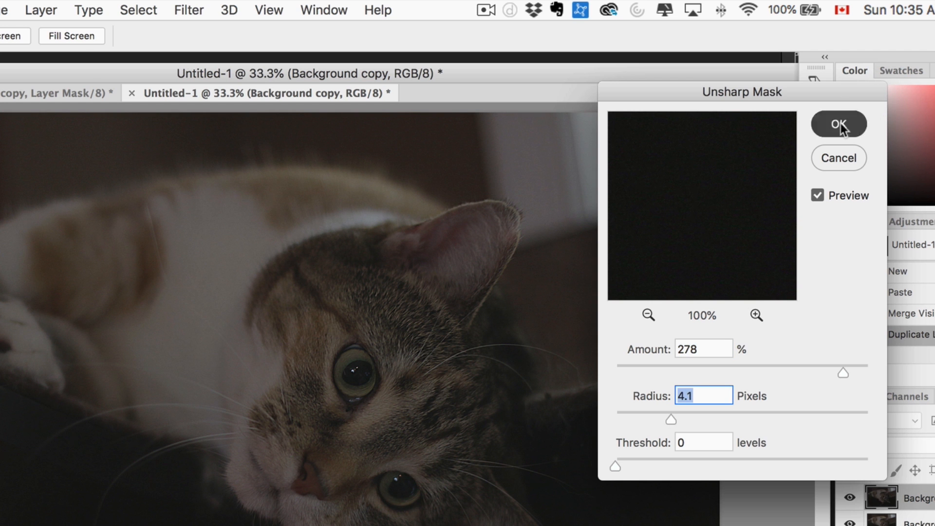
pyautogui.click(839, 123)
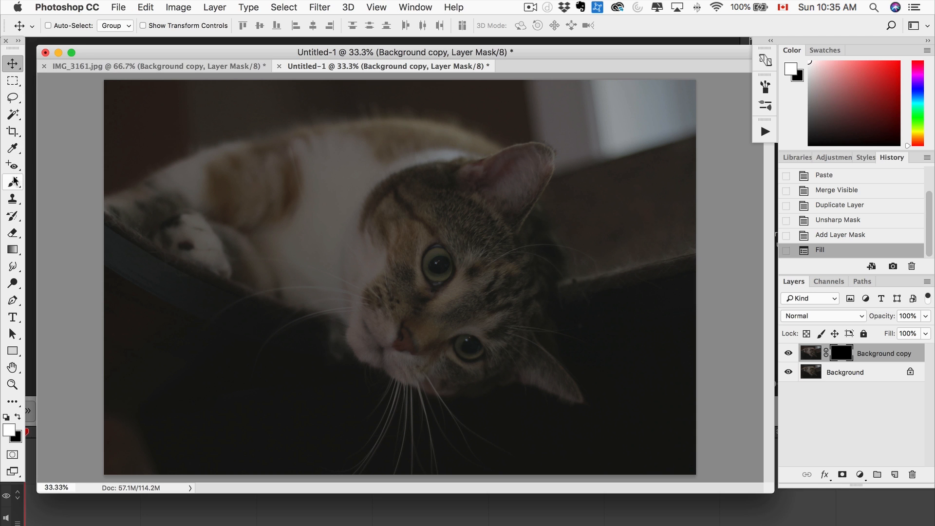
# - Paint white into the black mask over the cat's face and whiskers to reveal the sharpening there
pyautogui.click(9, 183)
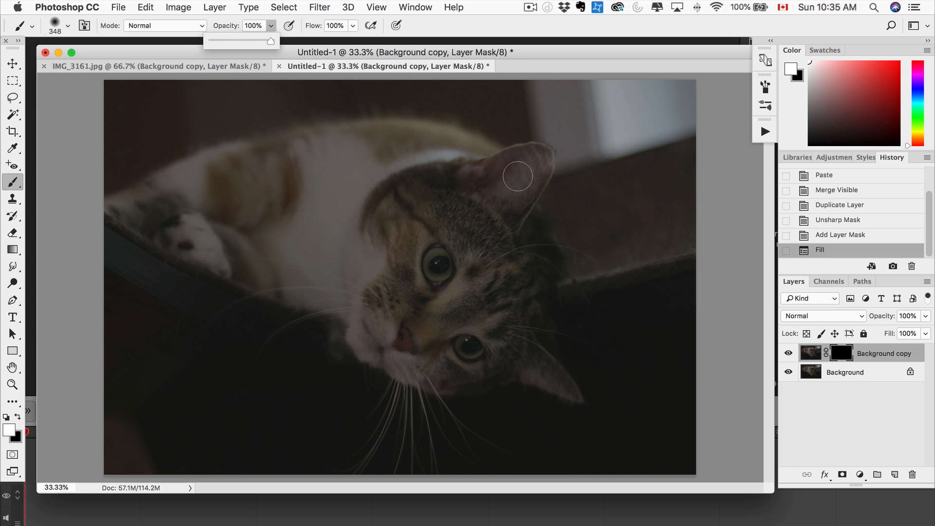
pyautogui.moveTo(517, 176); pyautogui.dragTo(444, 272)
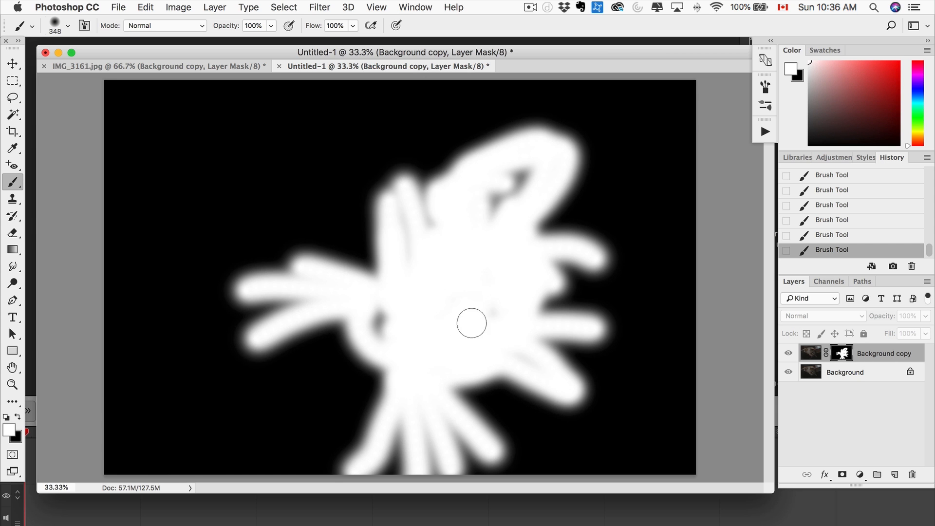
pyautogui.moveTo(471, 323); pyautogui.dragTo(509, 184)
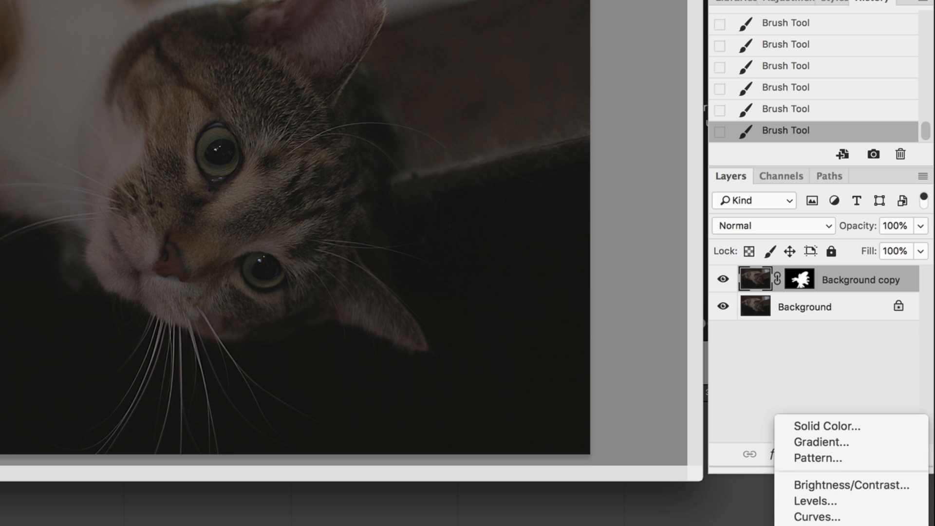
# - Add a Curves adjustment layer and lift a midpoint to brighten the photo's midtones
pyautogui.click(812, 519)
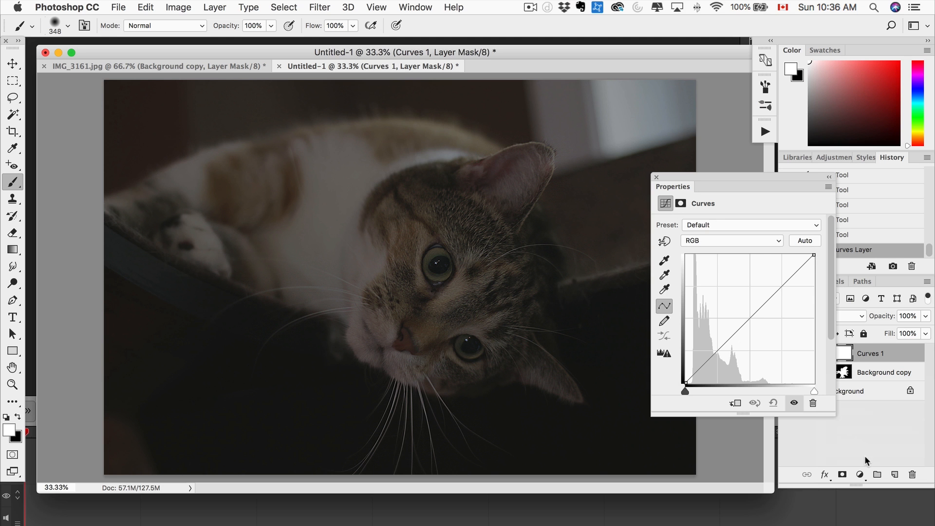
pyautogui.moveTo(684, 390); pyautogui.dragTo(688, 391)
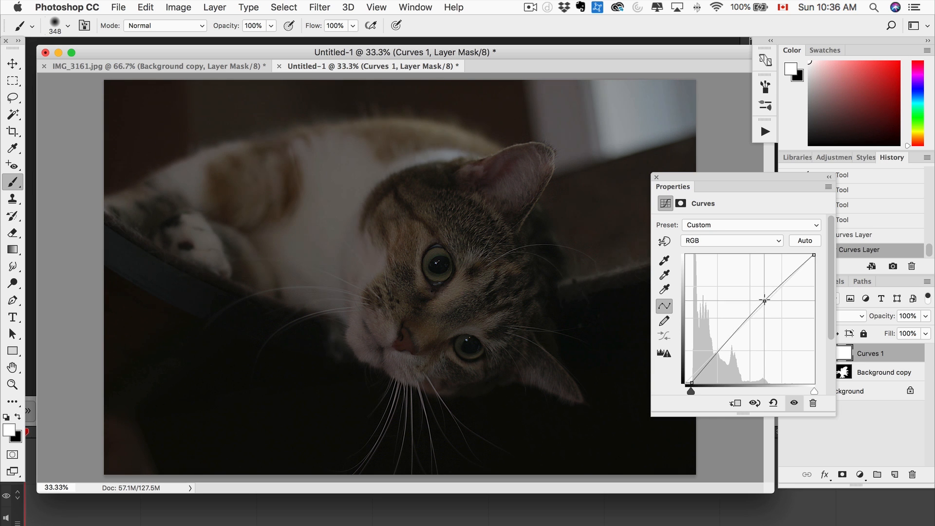
pyautogui.moveTo(763, 300); pyautogui.dragTo(767, 288)
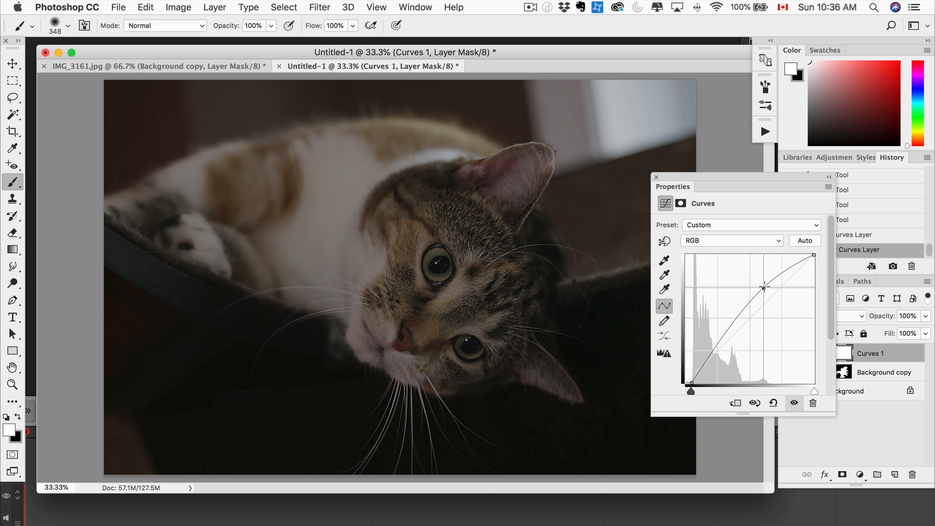
pyautogui.moveTo(768, 287); pyautogui.dragTo(768, 301)
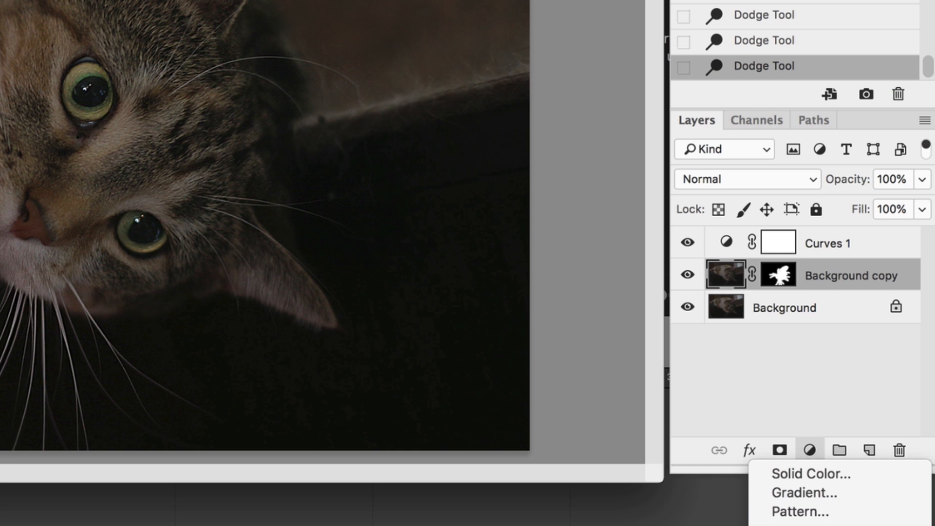
# - Add a Hue/Saturation adjustment layer masked so its boosted colour shows only on the eyes
pyautogui.click(580, 247)
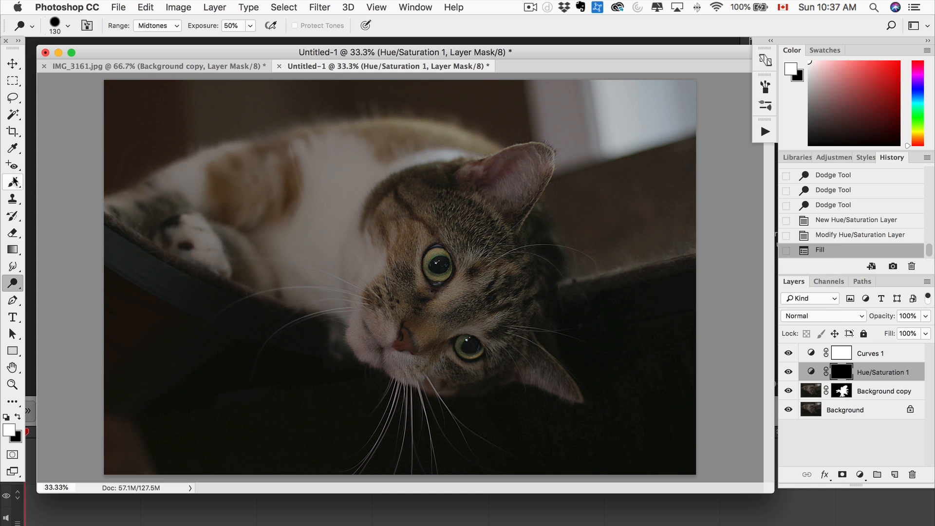
pyautogui.click(14, 181)
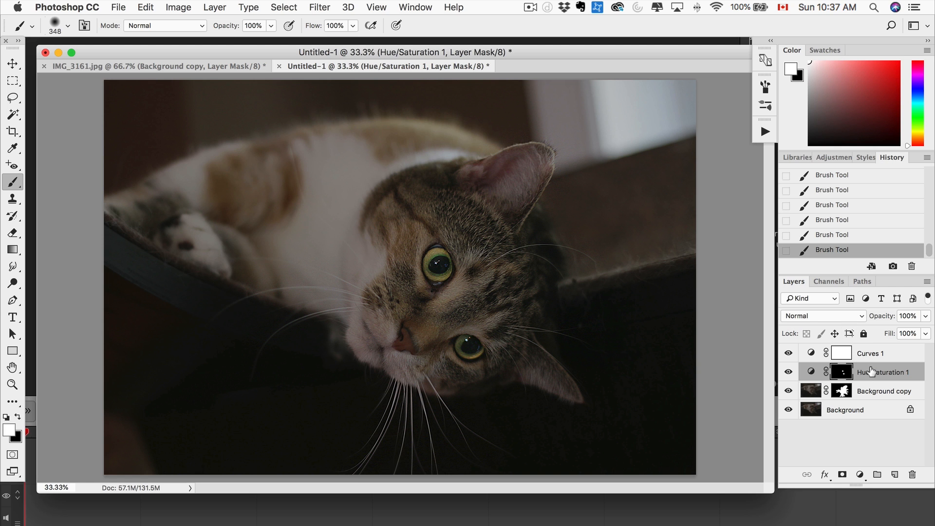
pyautogui.click(860, 474)
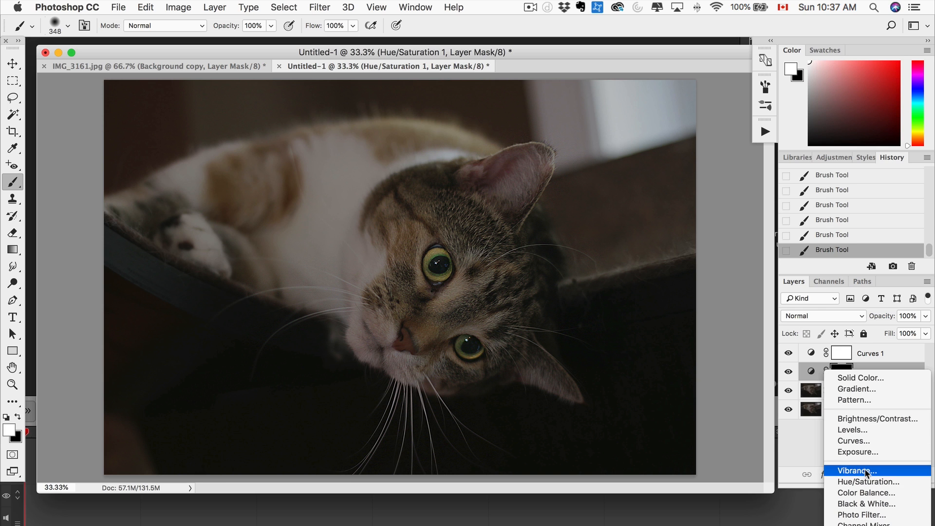
# - Add a Vibrance adjustment layer, raising vibrance and slightly increasing saturation
pyautogui.click(856, 470)
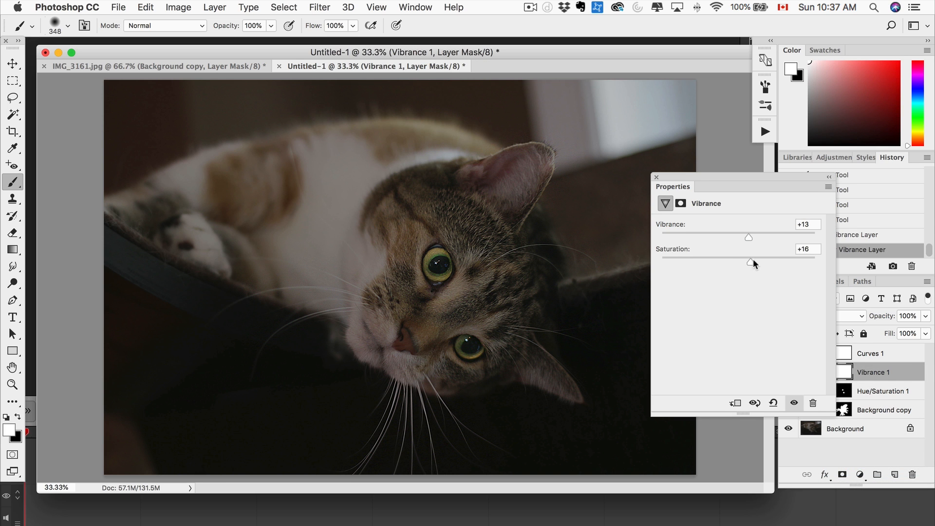
pyautogui.moveTo(754, 262); pyautogui.dragTo(750, 262)
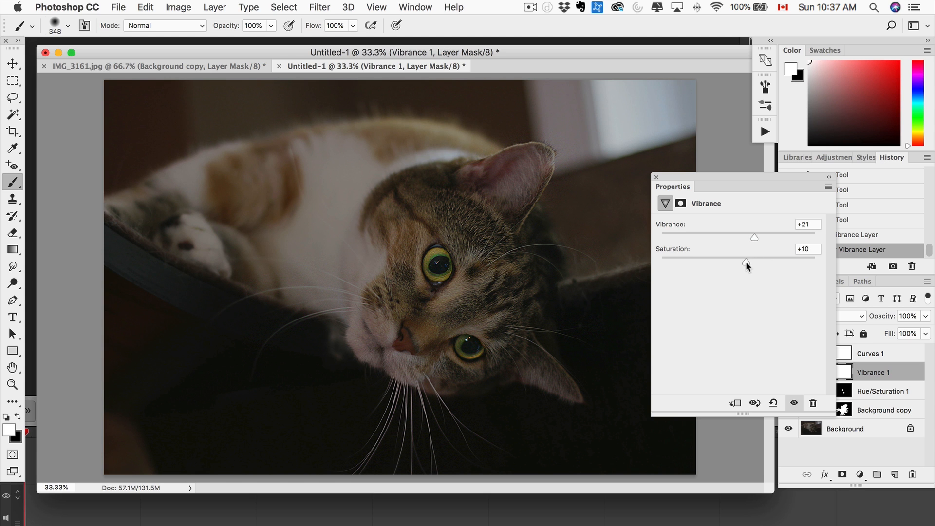
pyautogui.moveTo(699, 212)
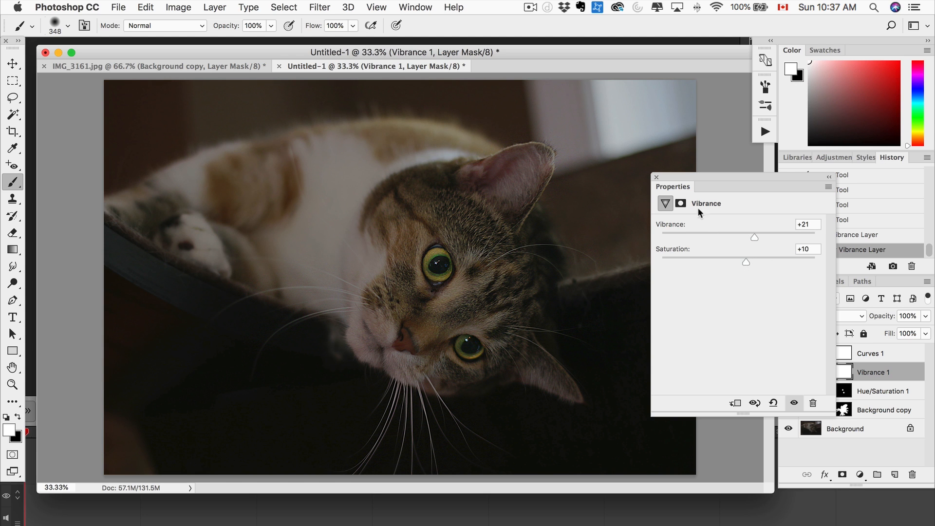
pyautogui.moveTo(707, 199)
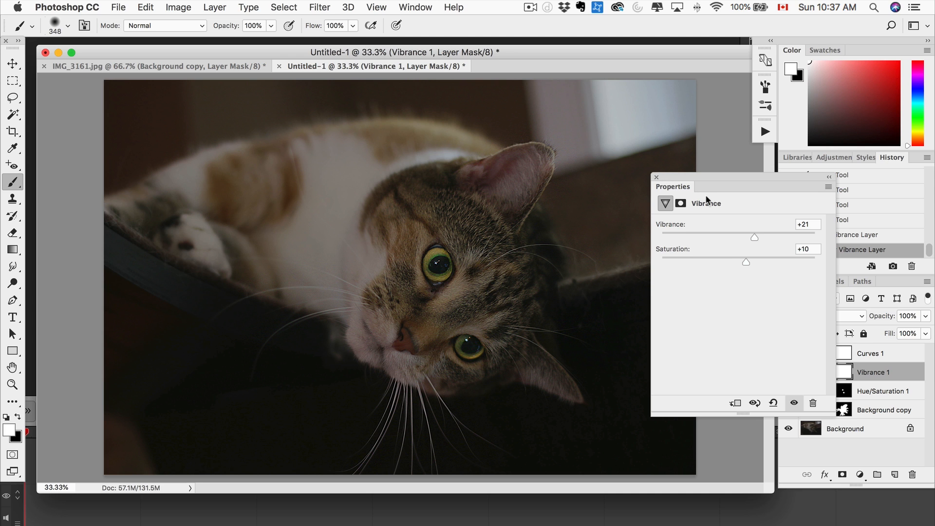
pyautogui.moveTo(754, 238); pyautogui.dragTo(763, 237)
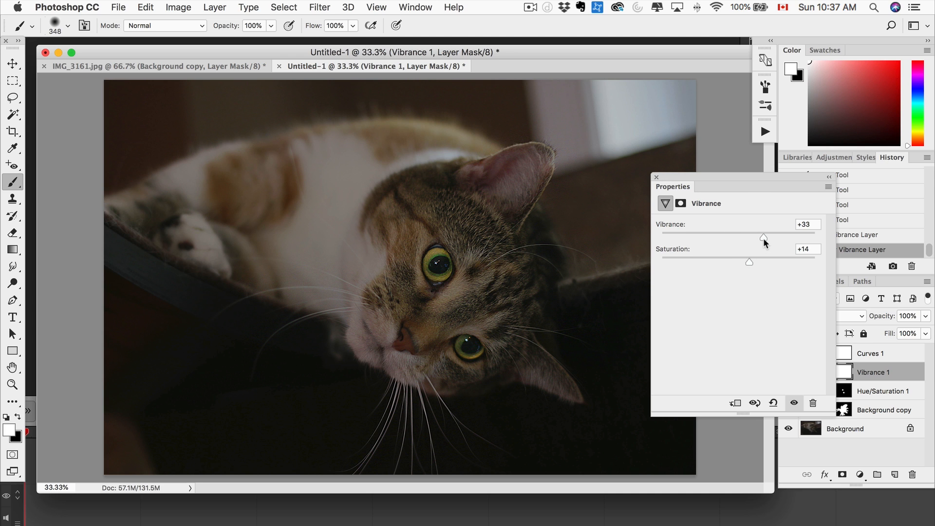
pyautogui.moveTo(766, 237); pyautogui.dragTo(759, 237)
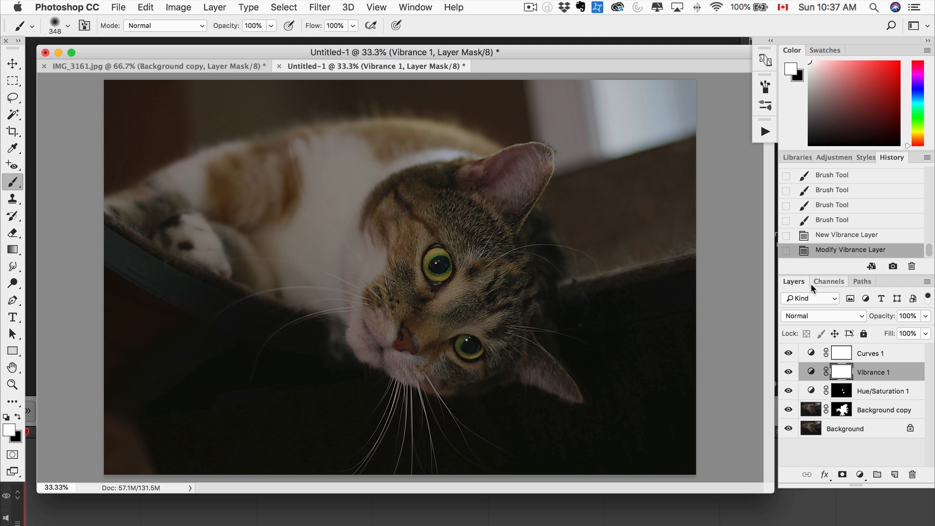
pyautogui.moveTo(810, 328)
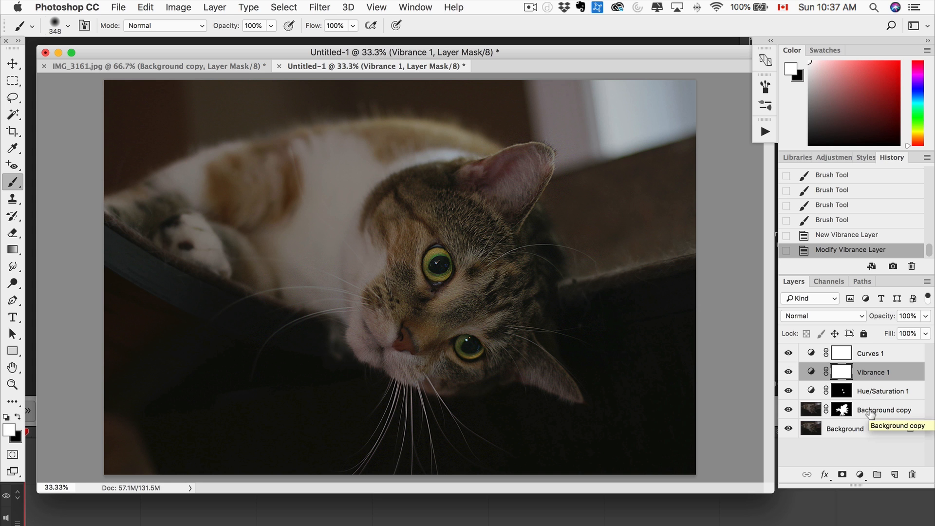
pyautogui.click(883, 409)
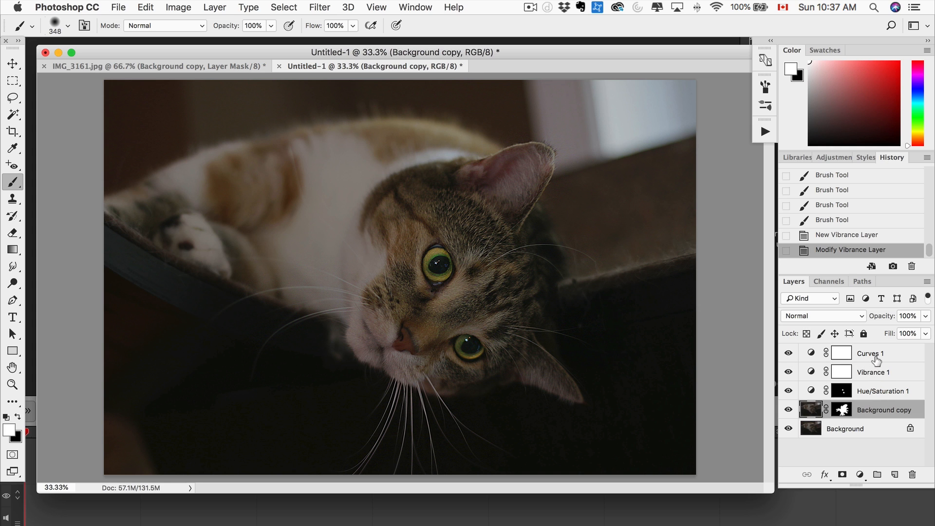